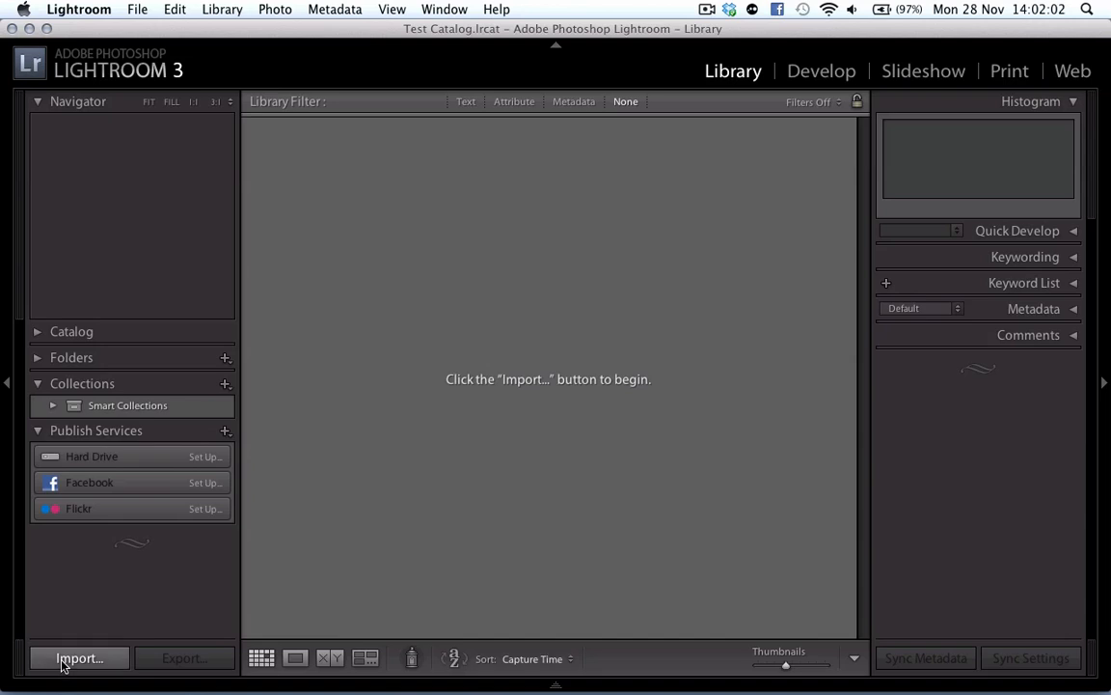
Import the seven photos from Desktop's 20111126 - AusOne folder into the catalog.
left_click(78, 658)
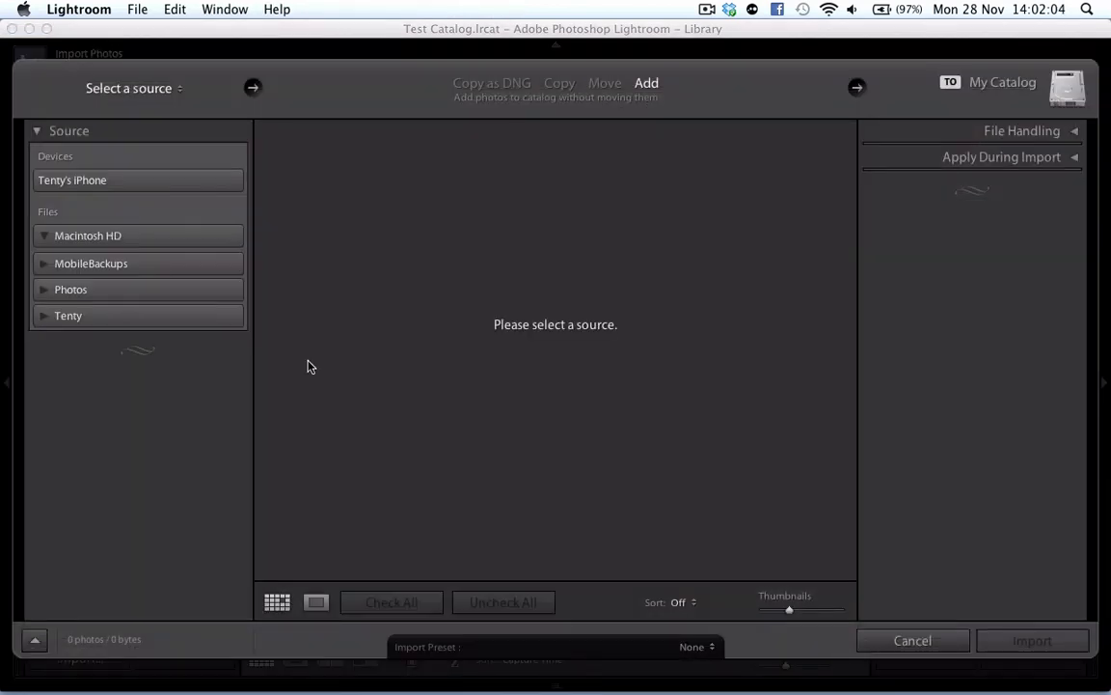
left_click(134, 307)
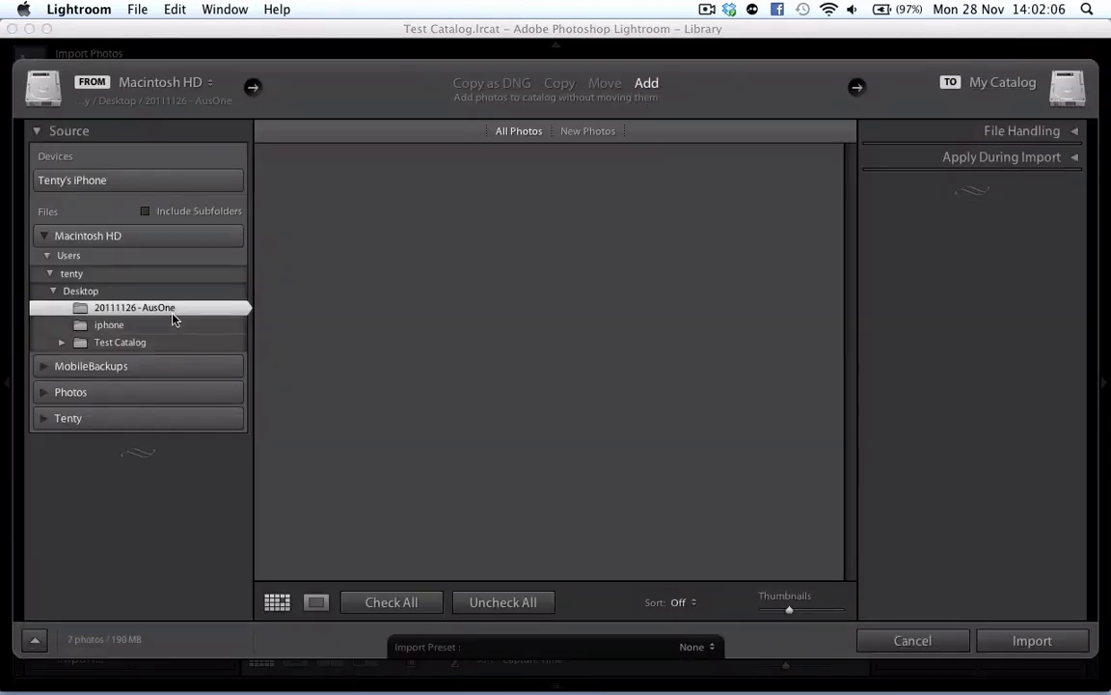
left_click(134, 306)
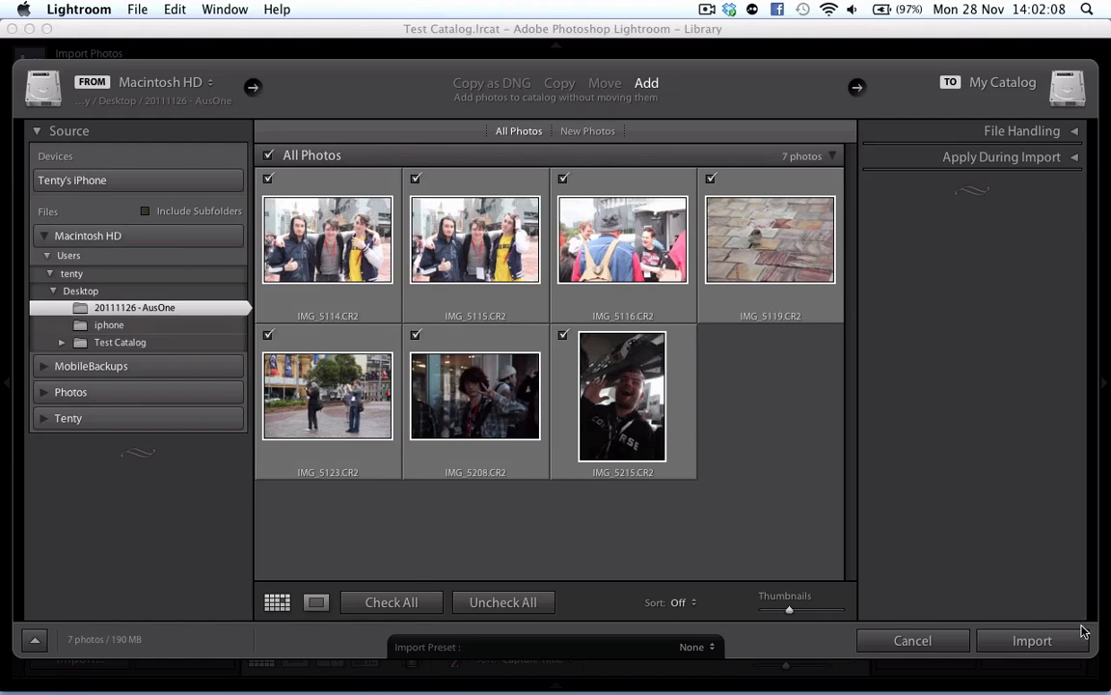
left_click(1030, 641)
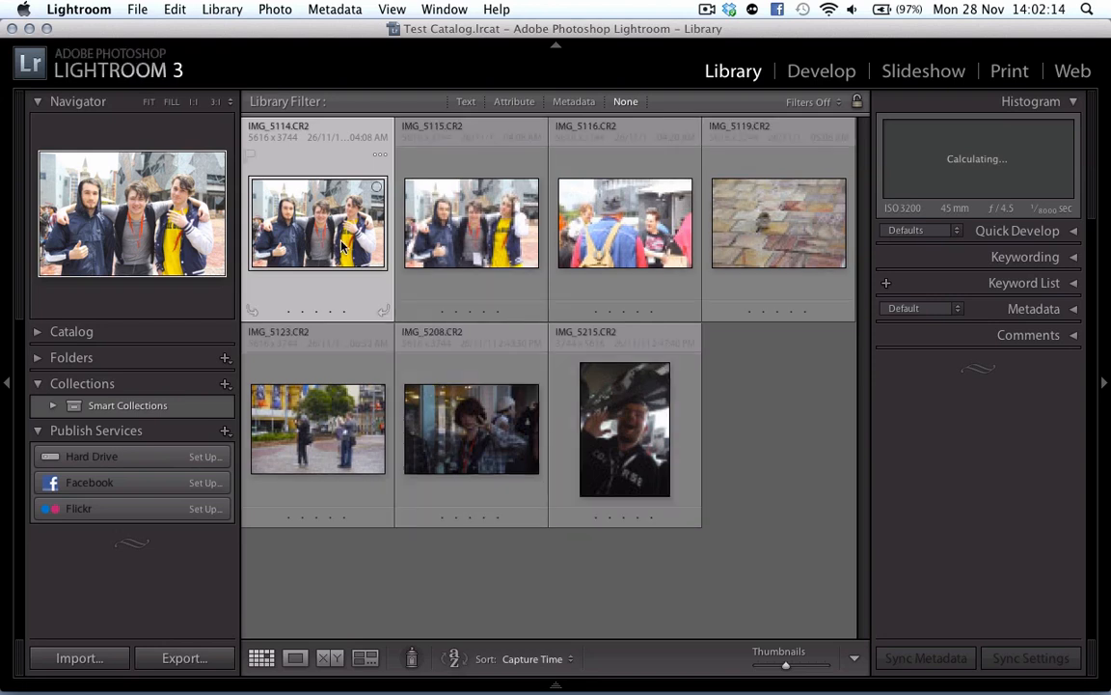
mouse_move(822, 71)
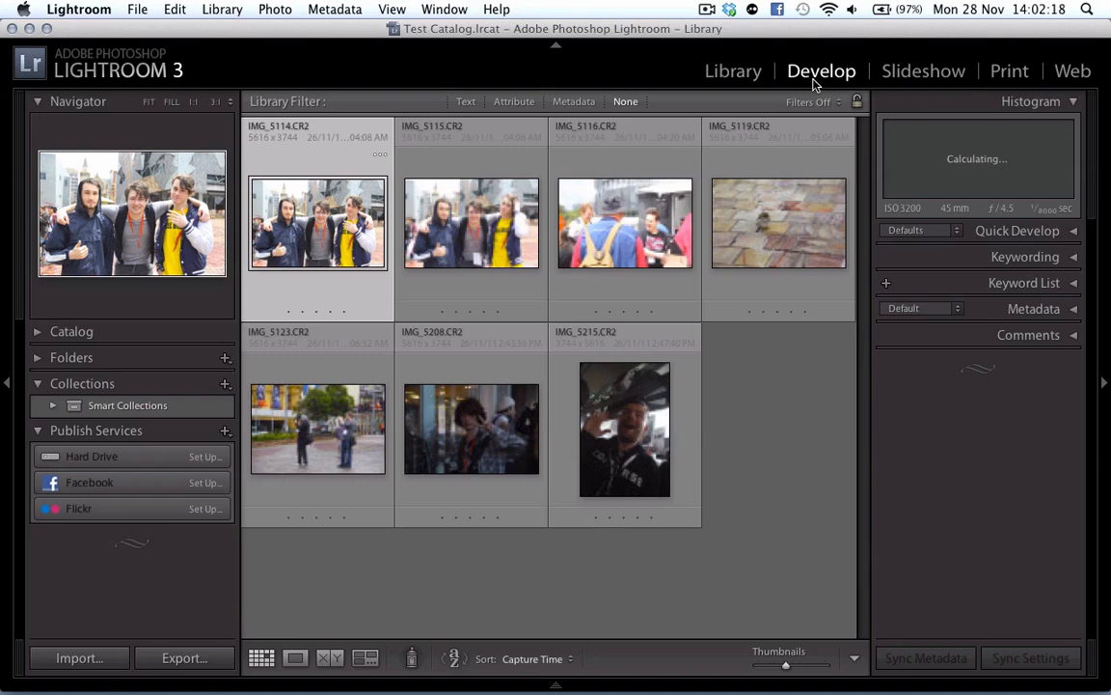
Open the first photo, IMG_5114, in the Develop module.
left_click(821, 71)
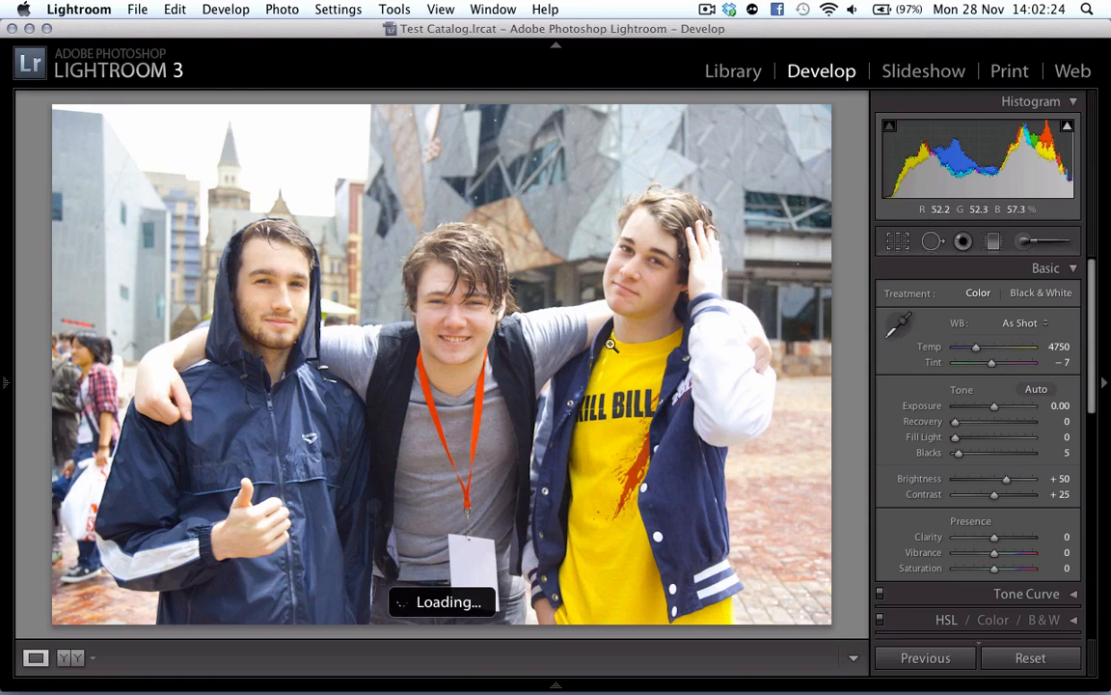
Crop the three-friends photo tighter and set exposure -0.40, fill light 23, blacks 11.
left_click(895, 241)
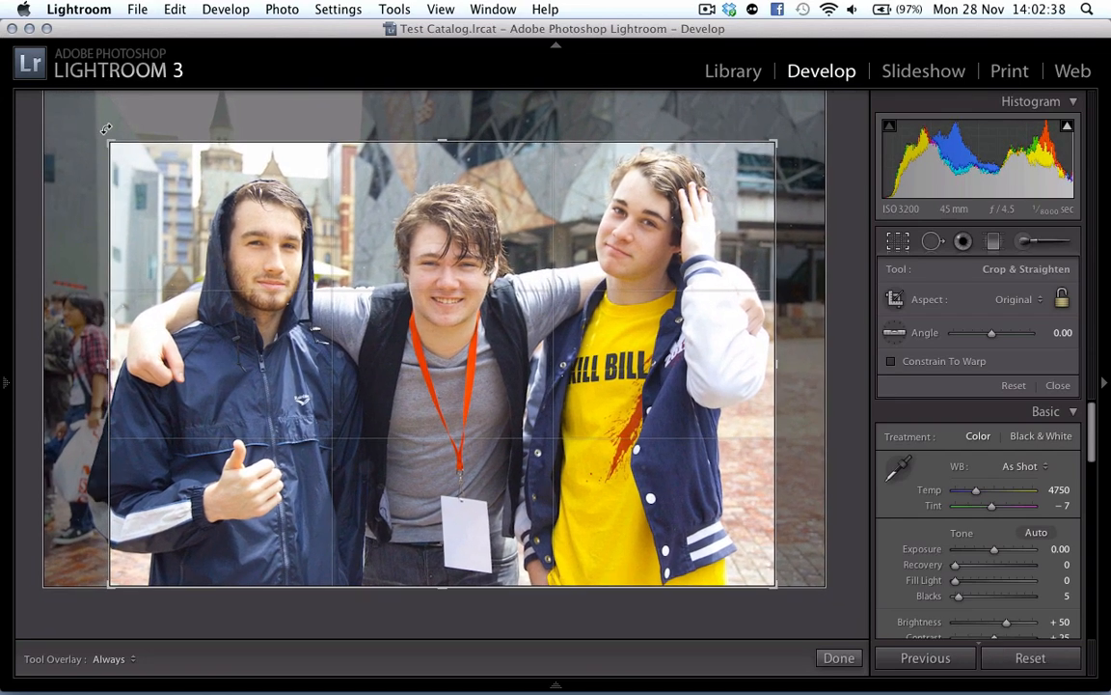
left_click(1058, 385)
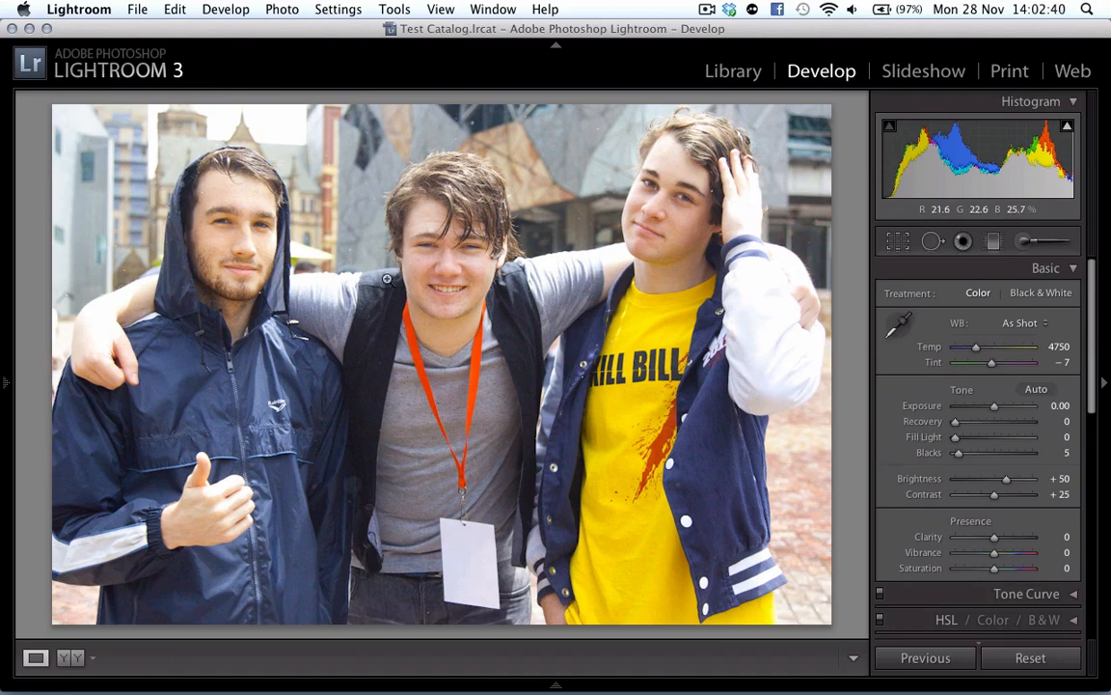
left_click_drag(996, 405, 991, 405)
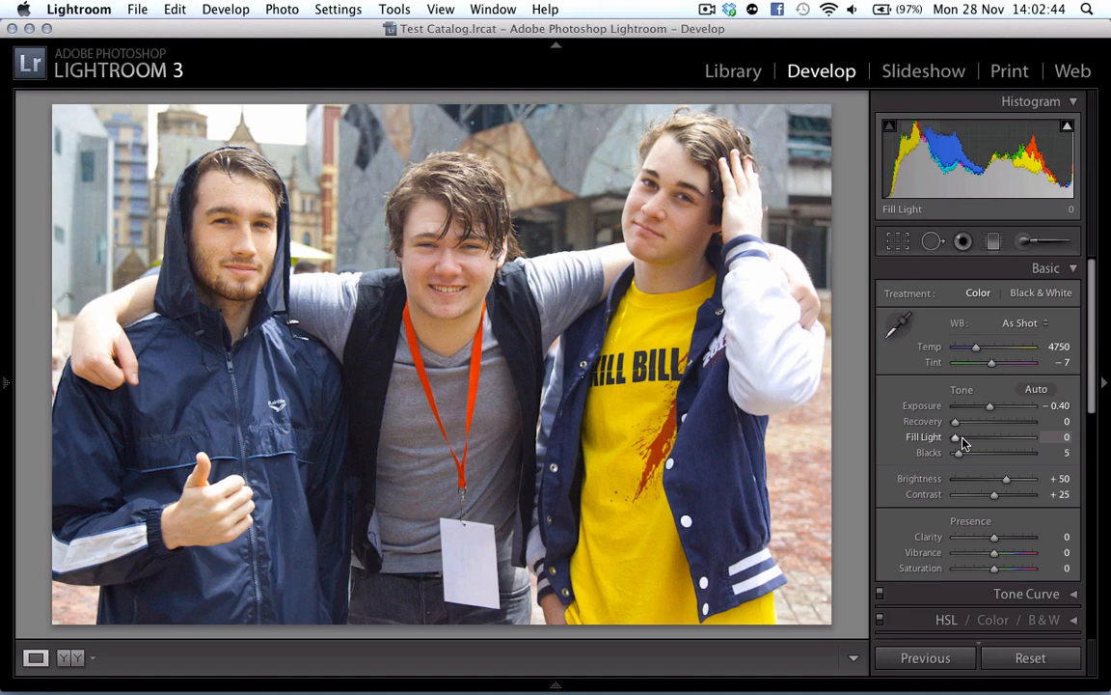
left_click_drag(956, 437, 974, 437)
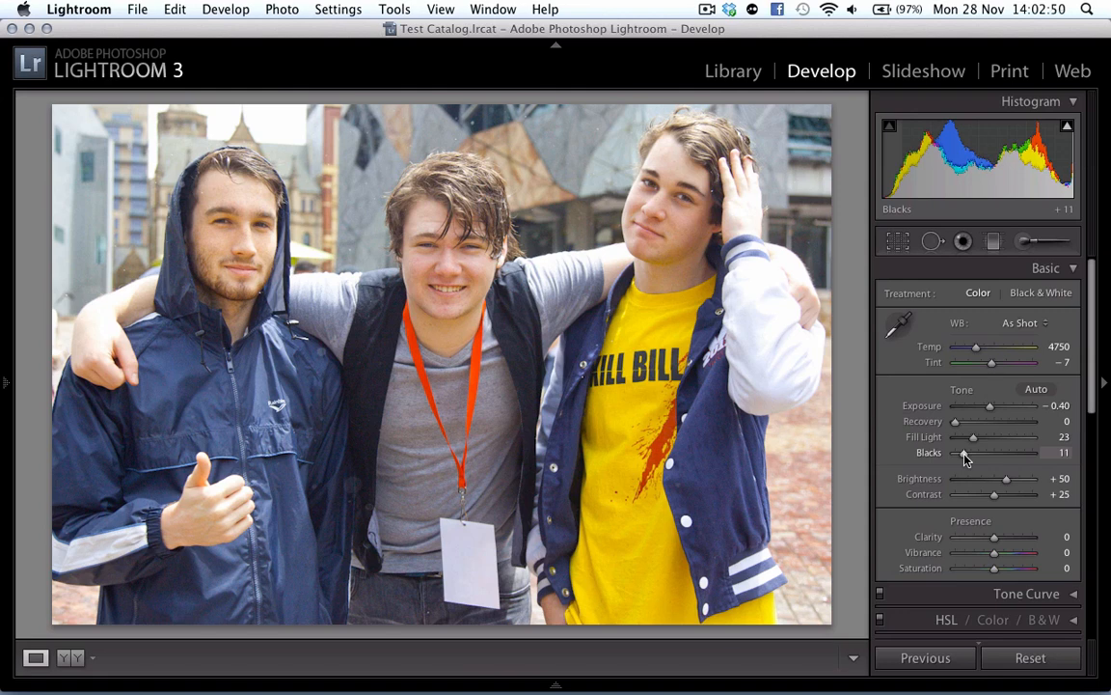
mouse_move(893, 464)
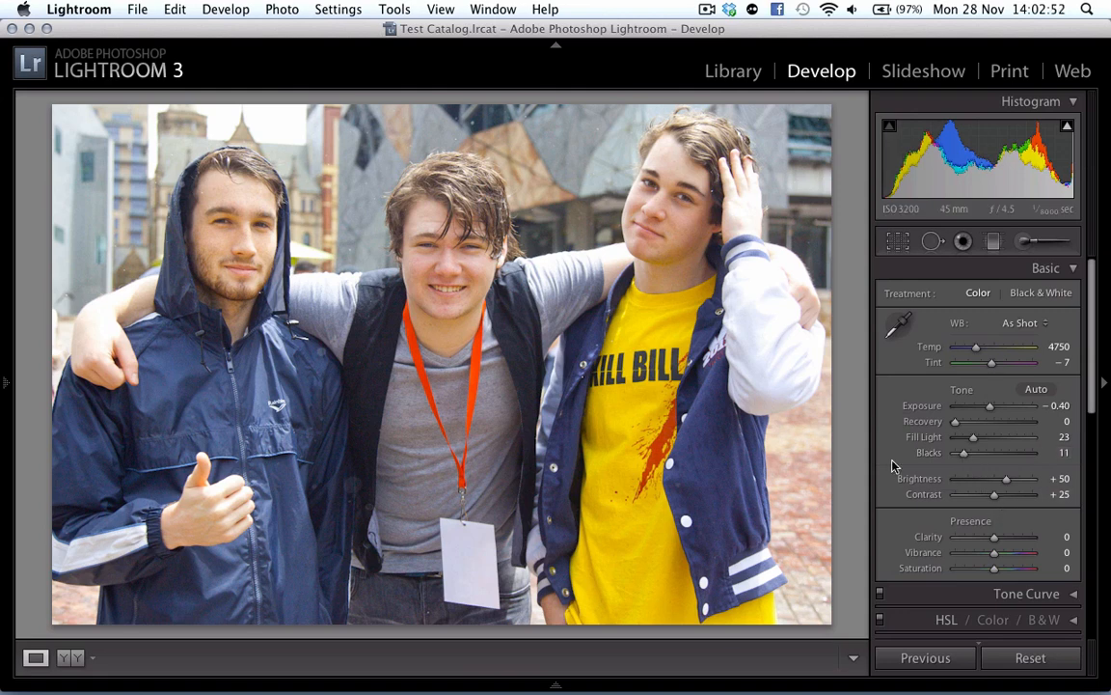
mouse_move(850, 451)
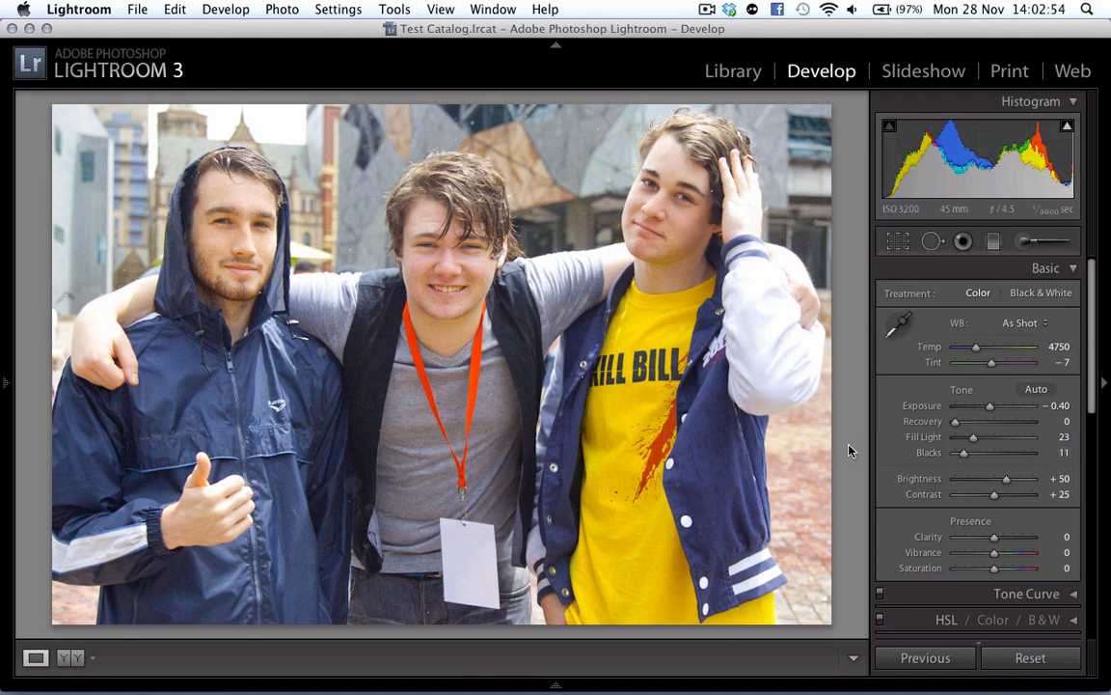
left_click(280, 9)
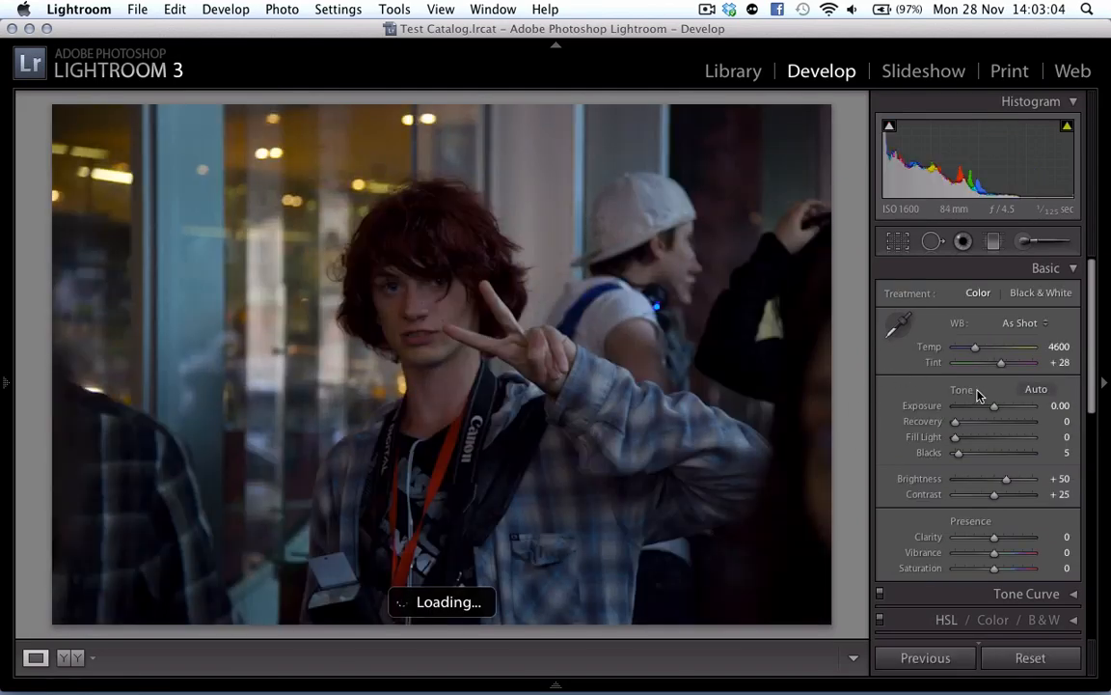
Give the peace-sign portrait fill light 29, blacks 9, brightness +105, and crop around him.
left_click_drag(955, 436, 994, 436)
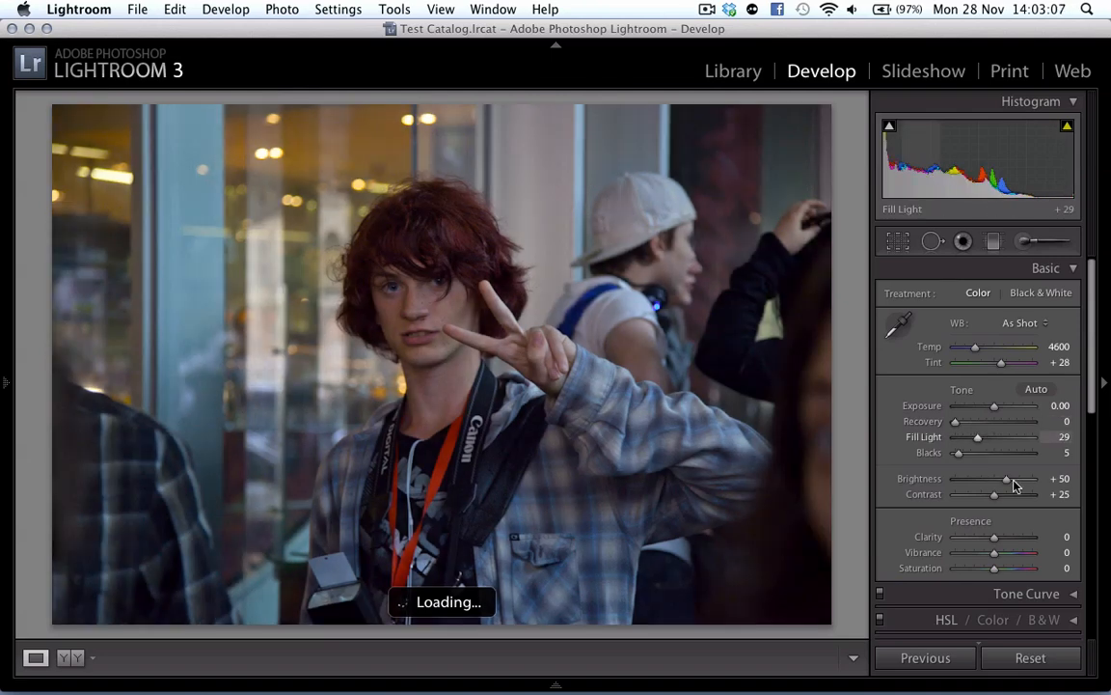
left_click_drag(993, 477, 1023, 477)
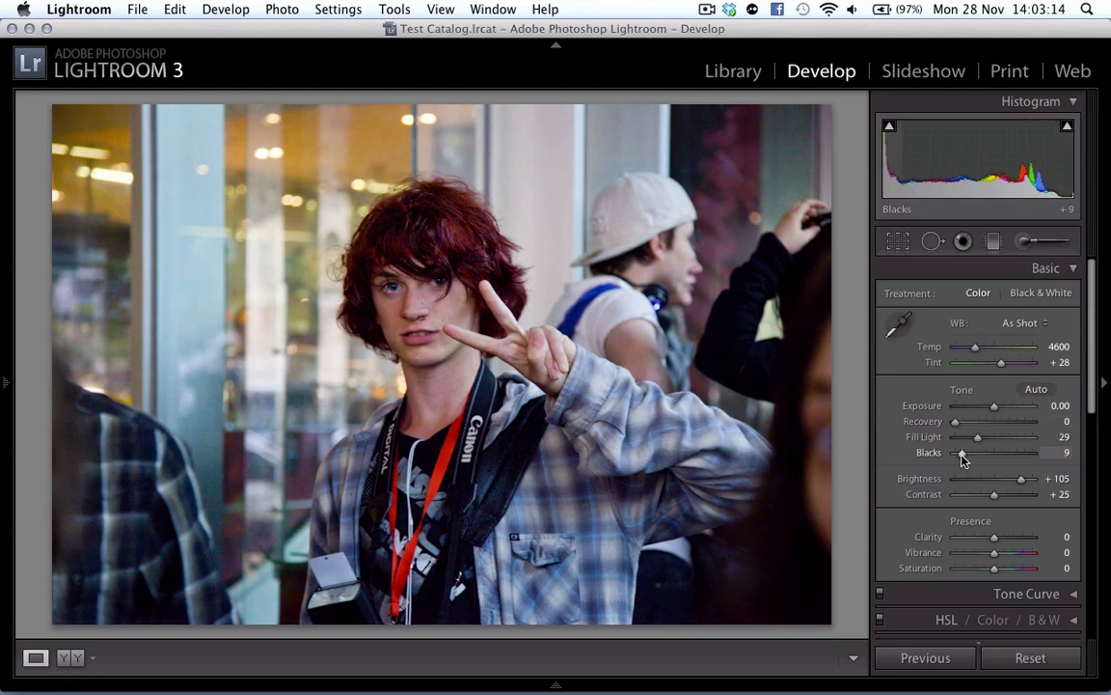
left_click(897, 242)
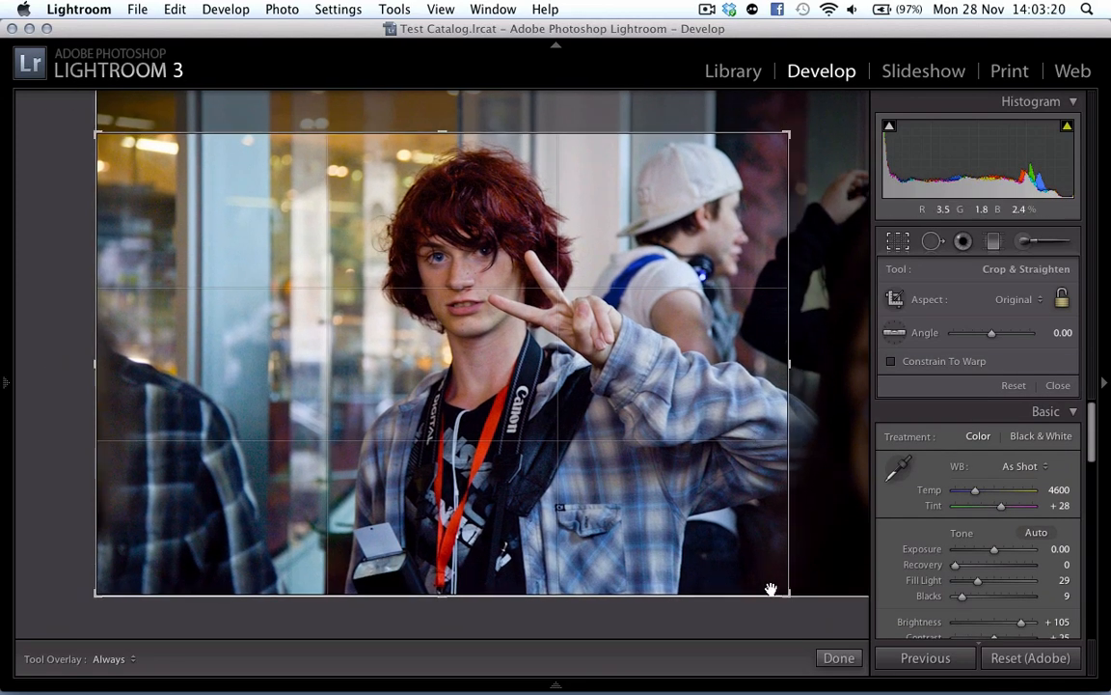
left_click_drag(772, 588, 742, 569)
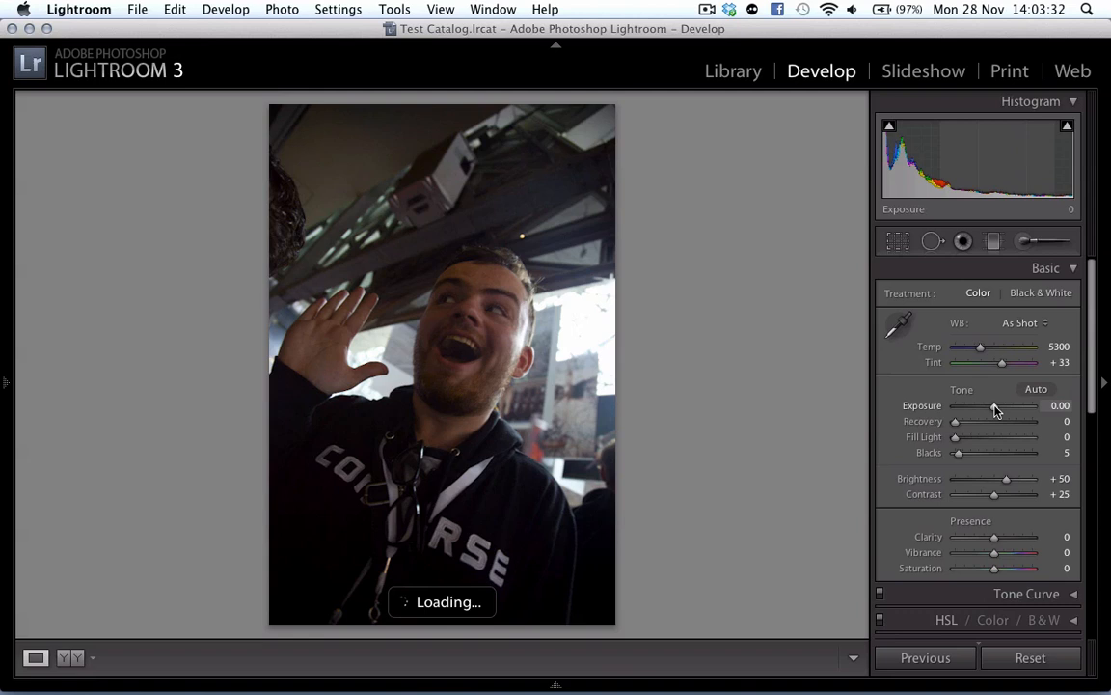
Set the waving-man photo to exposure +1.35, fill light 25, blacks 11, then return to the grid.
left_click_drag(994, 405, 1011, 406)
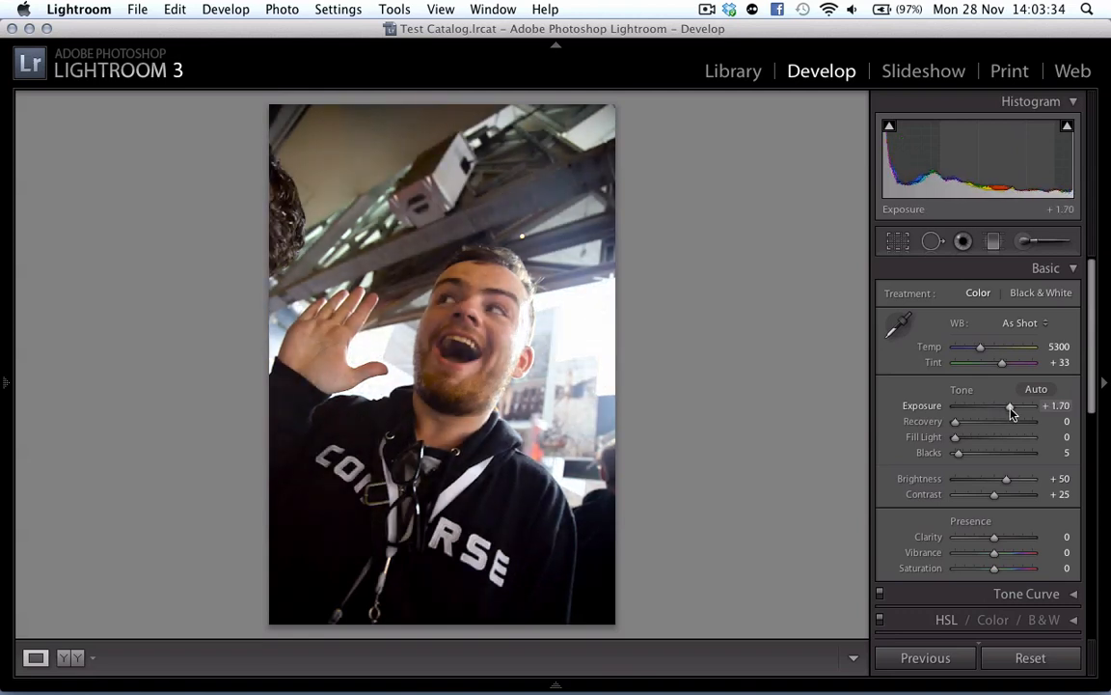
left_click_drag(1011, 405, 1006, 406)
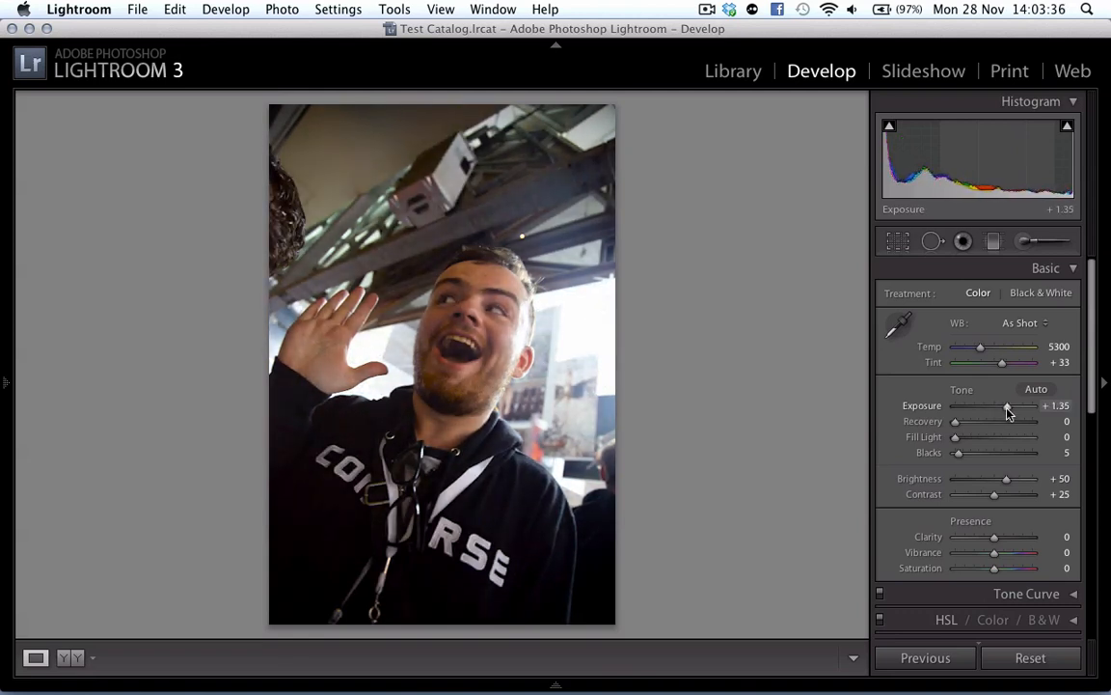
left_click_drag(955, 436, 977, 436)
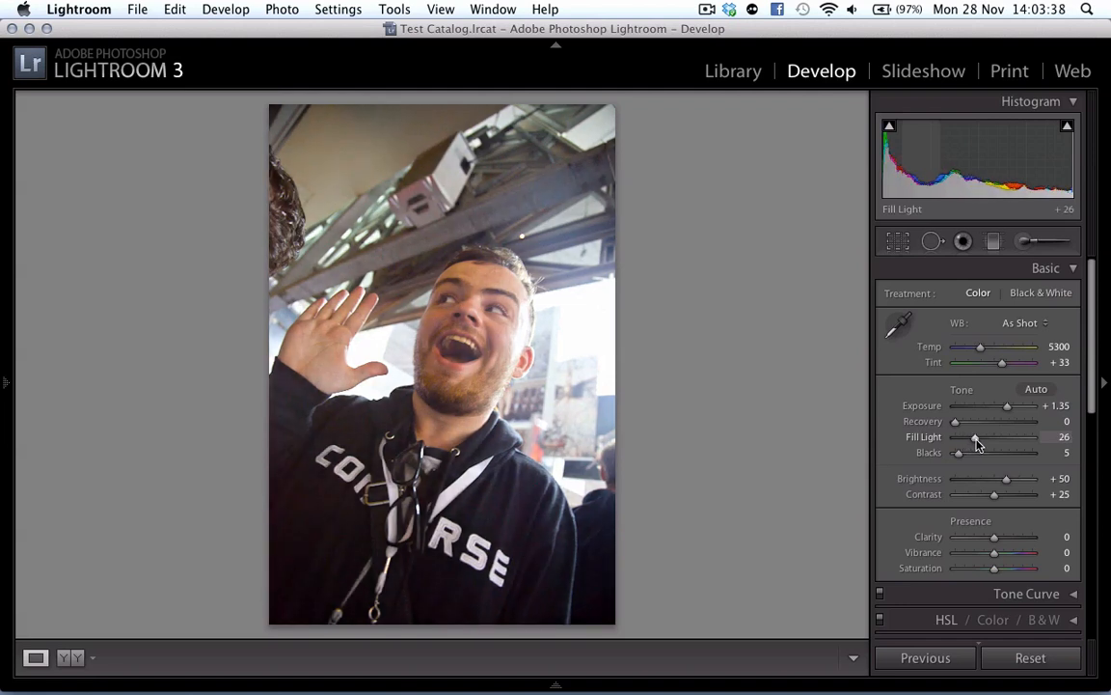
left_click_drag(958, 453, 964, 453)
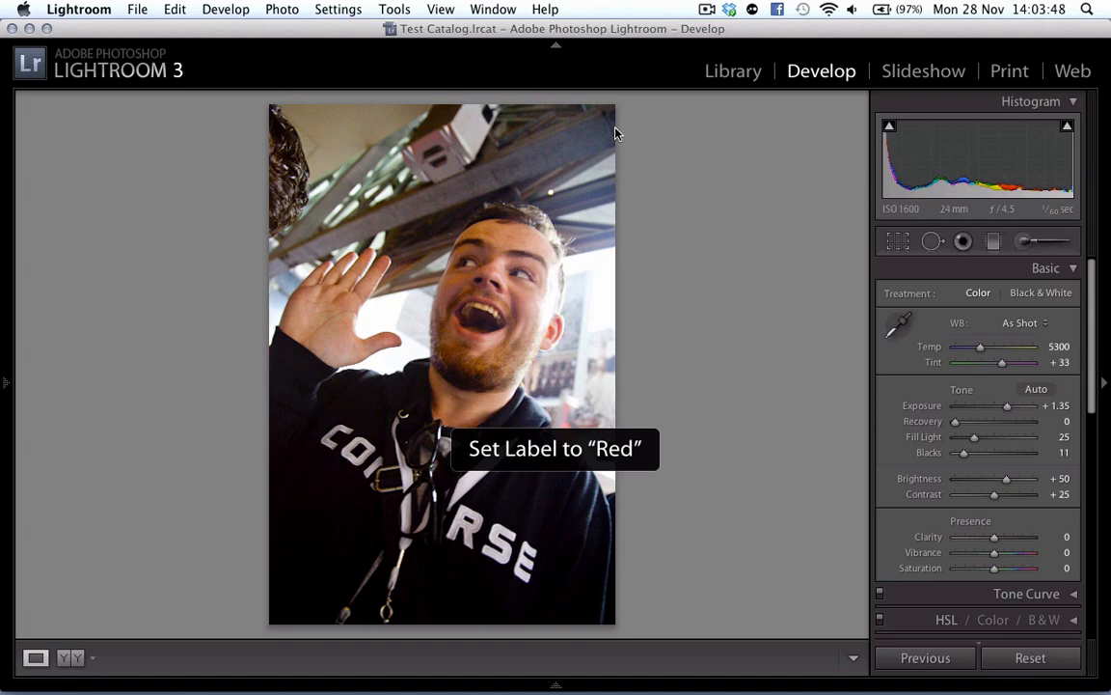
mouse_move(774, 101)
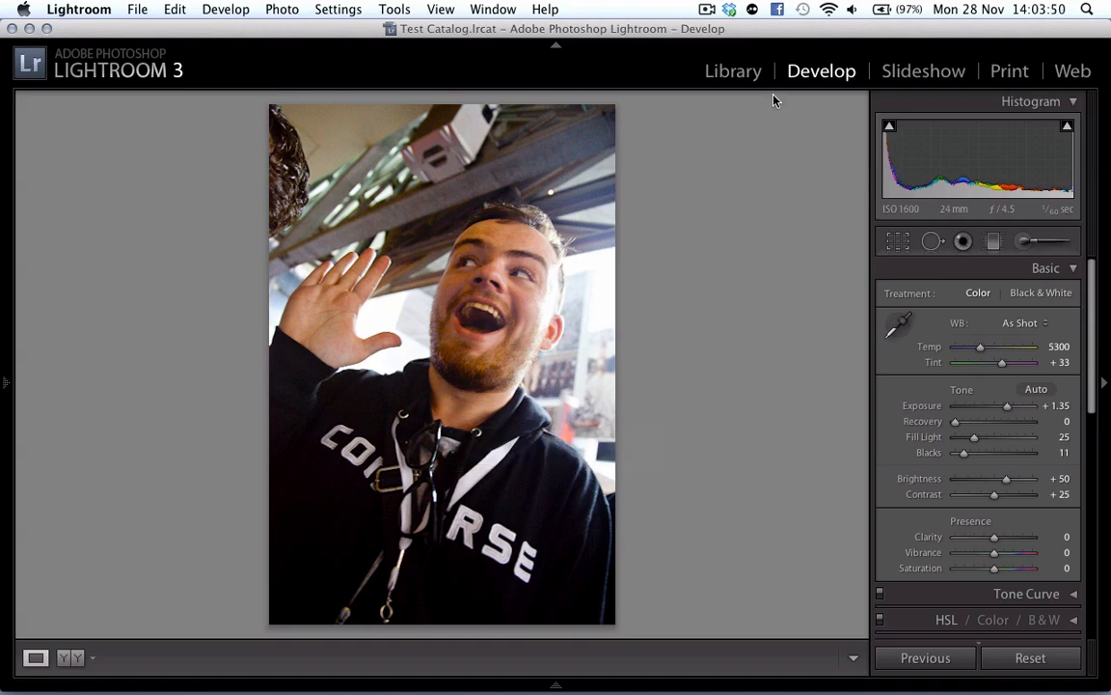
left_click(734, 71)
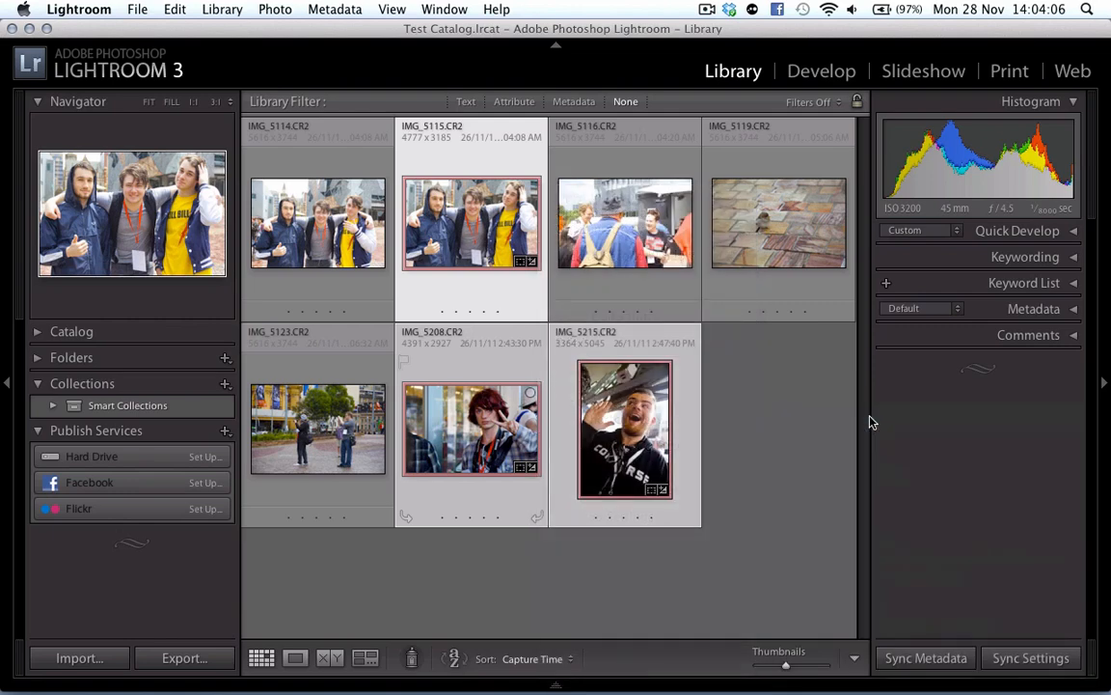
Open the Export dialog for the three red-labelled photos.
left_click(183, 658)
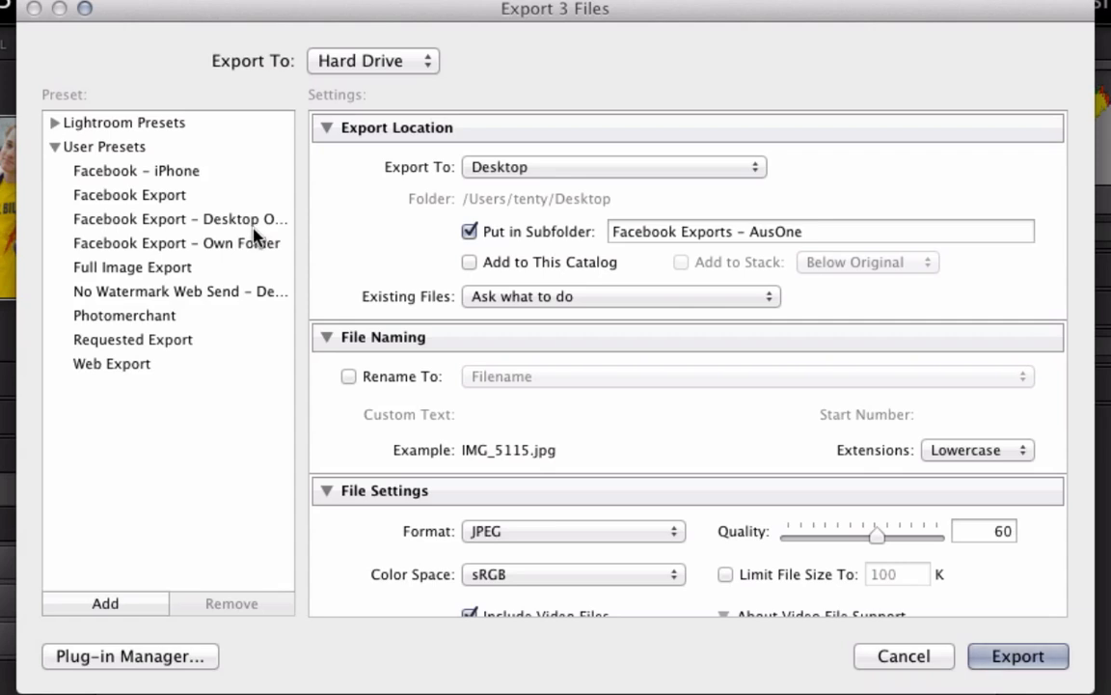
Apply the Facebook desktop-subfolder preset and review the JPEG and 640x480 sizing settings.
left_click(179, 219)
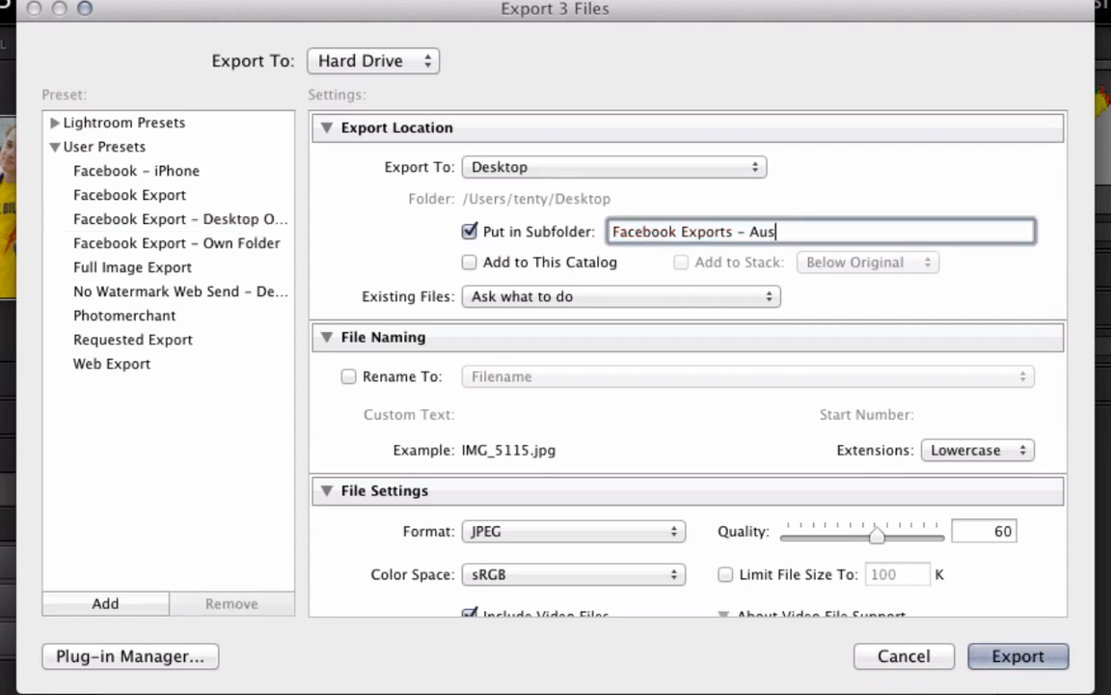
scroll("down", 3)
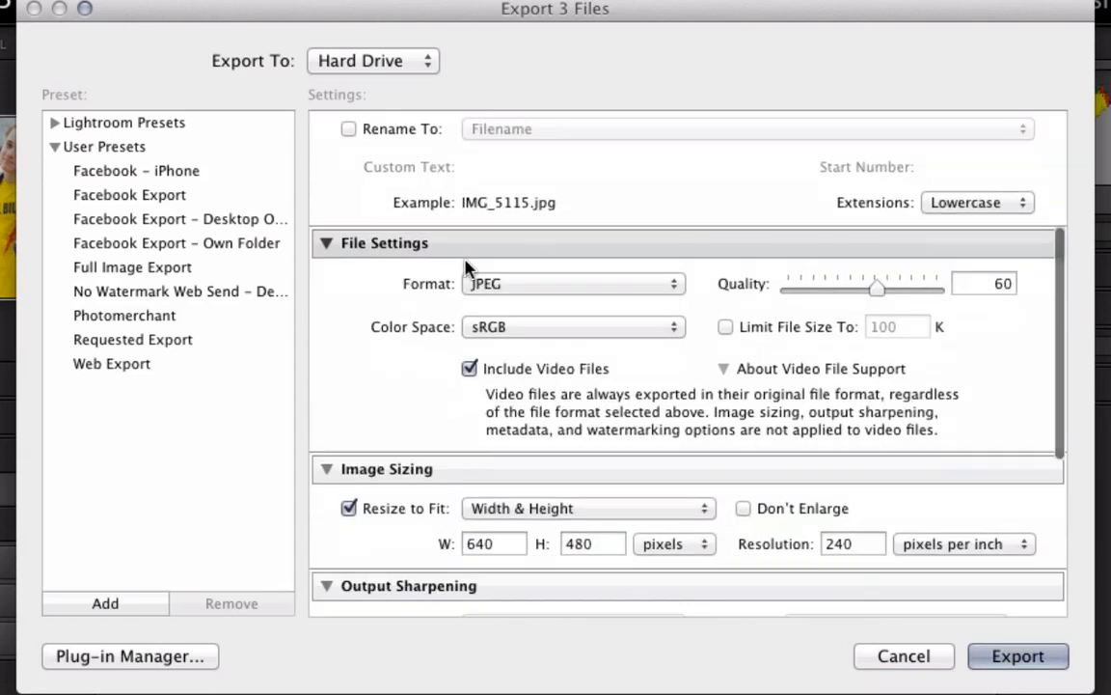
scroll("down", 3)
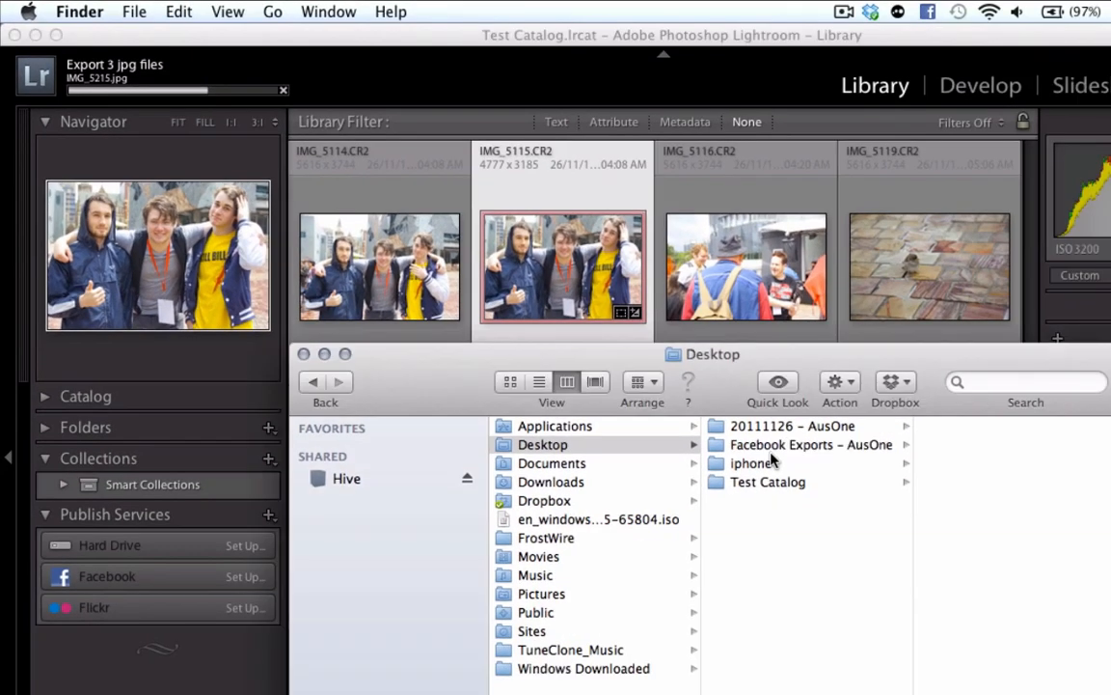
View the three exported JPEGs in the Facebook Exports - AusOne folder in Finder.
left_click(806, 444)
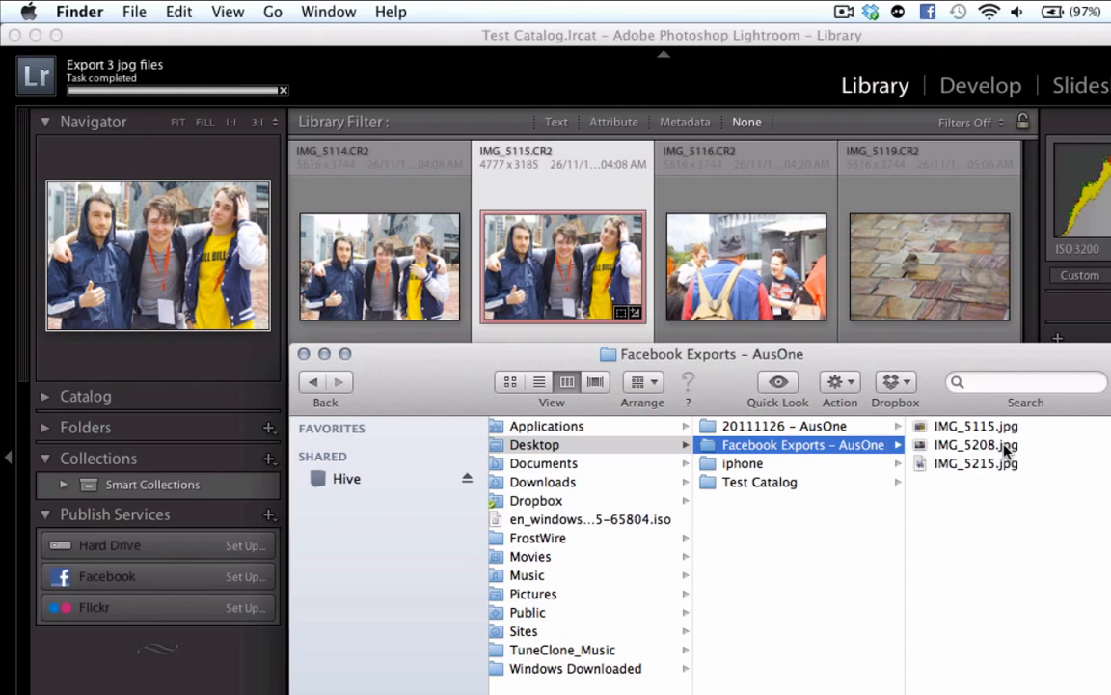